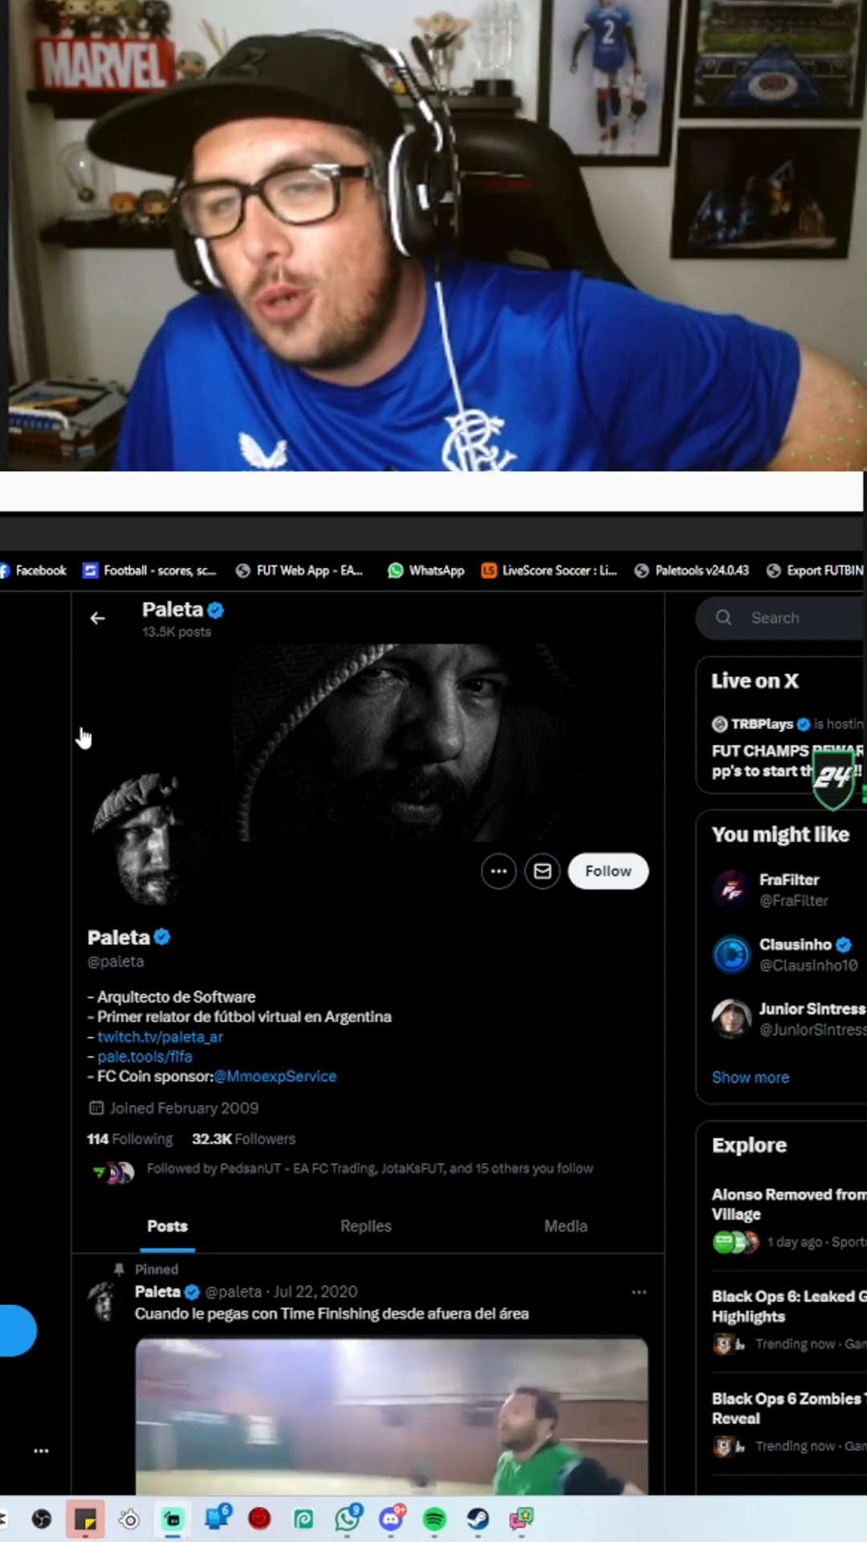
{"action": "mouse_move", "coordinate": [340, 752]}
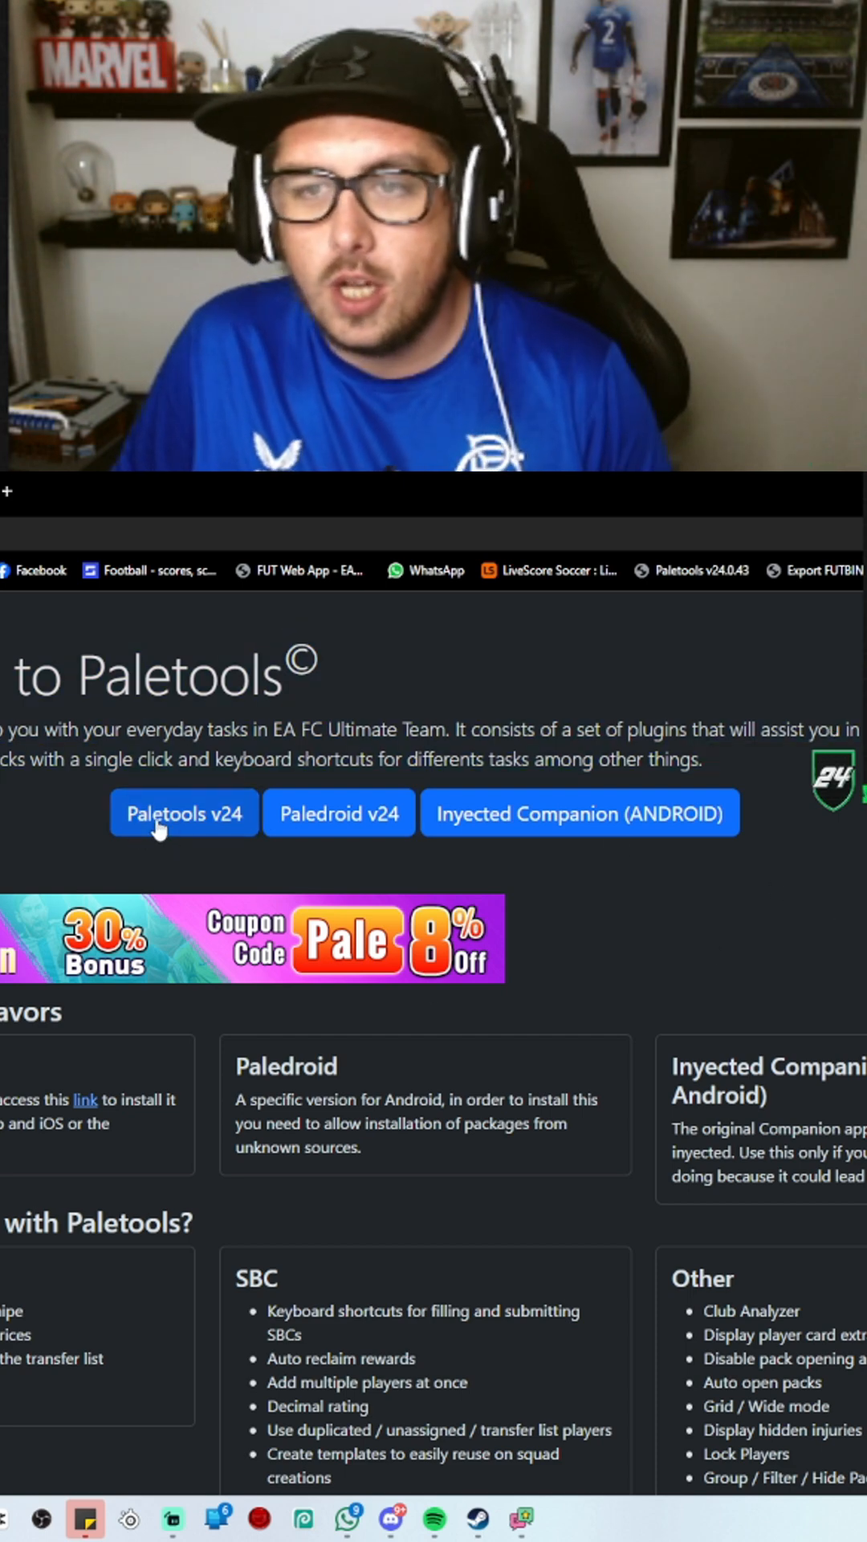
Go to the Paletools v24 installation instructions page from the home page
{"action": "left_click", "coordinate": [184, 813]}
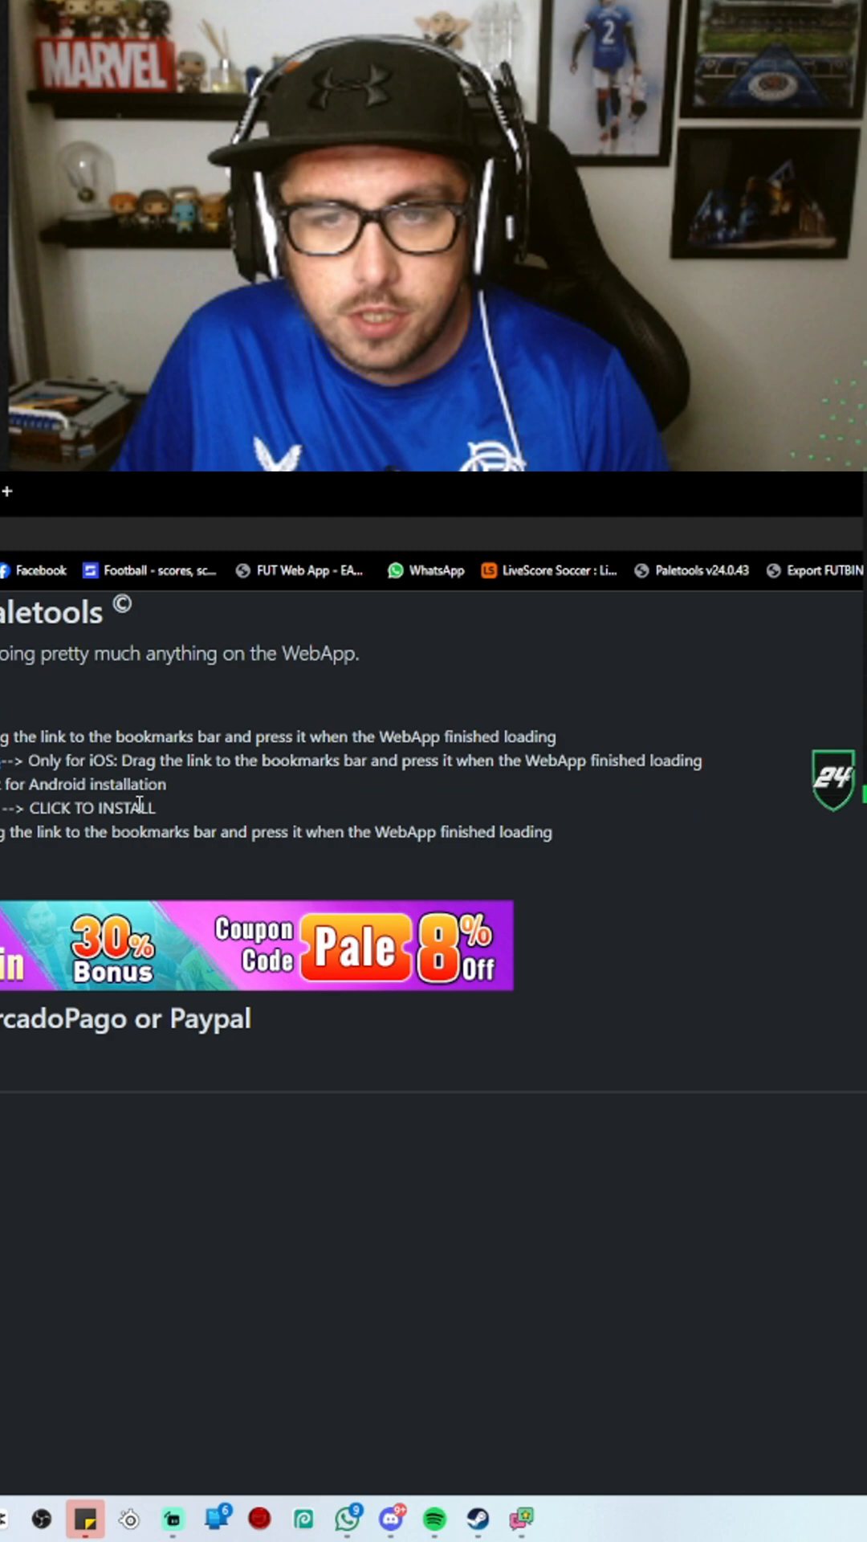